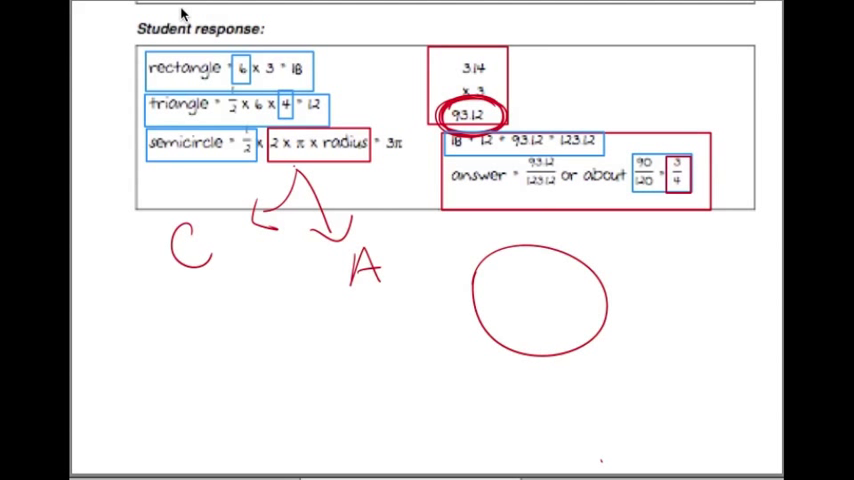
mouse_move(185, 15)
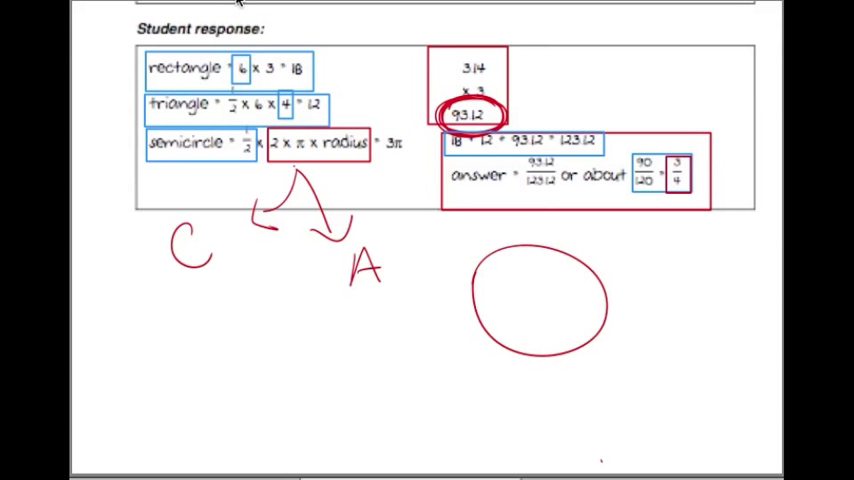
mouse_move(717, 14)
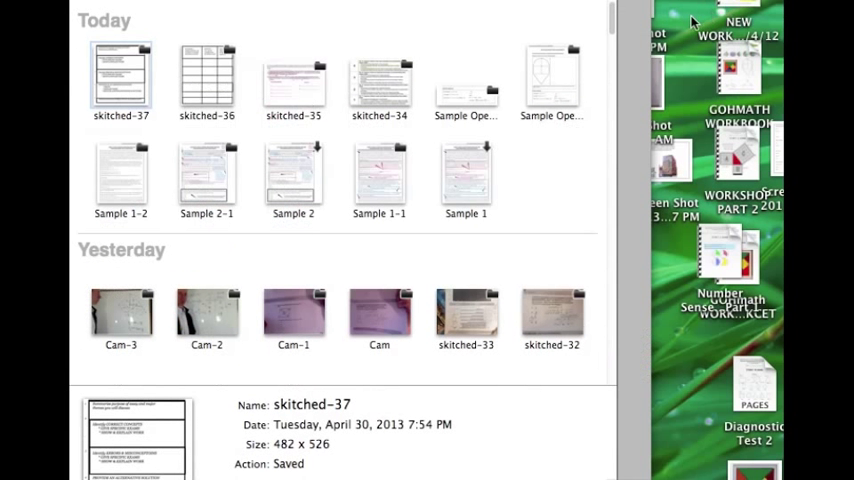
- Open the blank three-column table snapshot skitched-36 from the History thumbnails
left_click(206, 80)
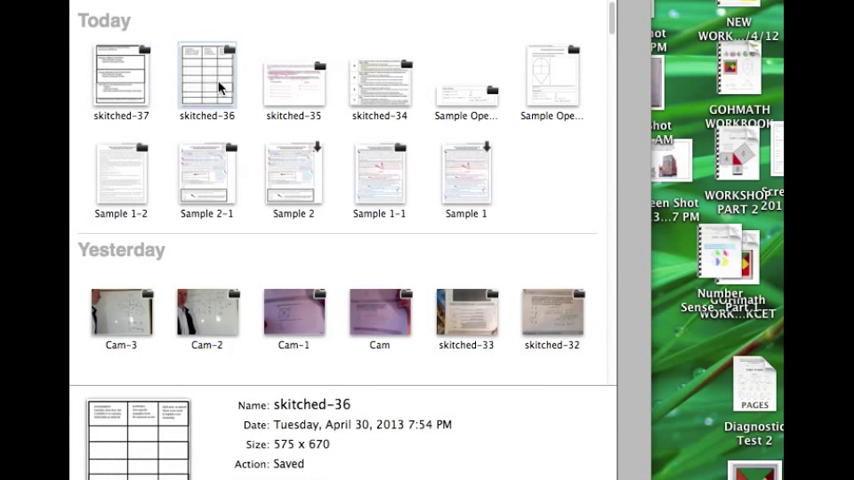
mouse_move(215, 85)
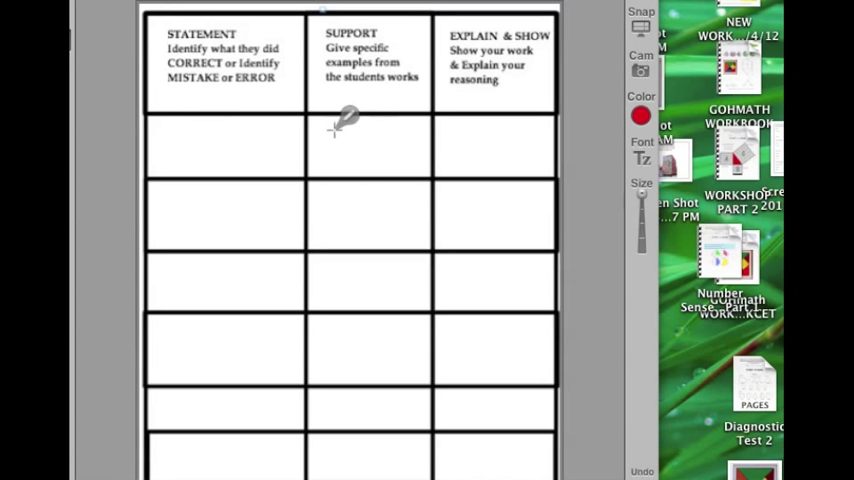
mouse_move(275, 30)
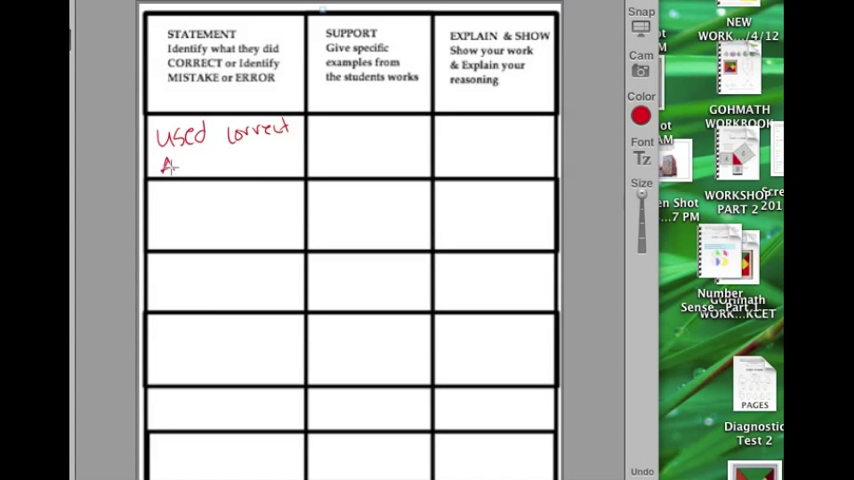
- Handwrite 'Area' and 'for' to complete the first row's statement cell
left_click_drag(168, 168, 200, 165)
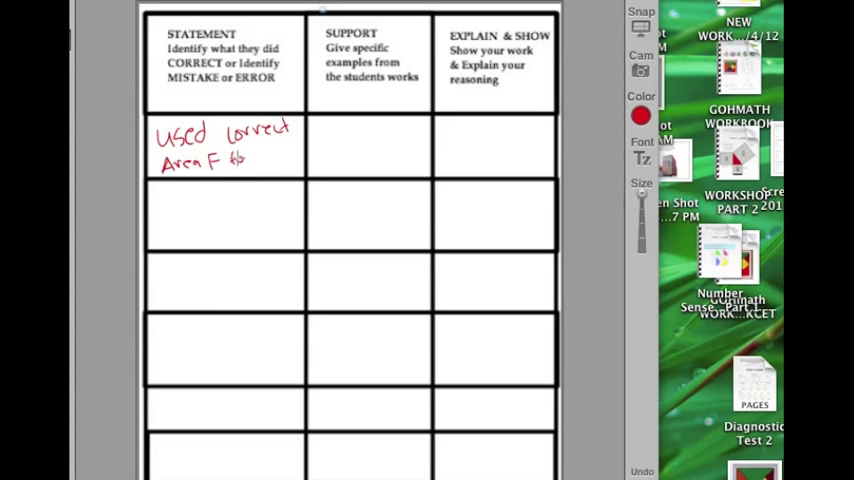
type("for ▷")
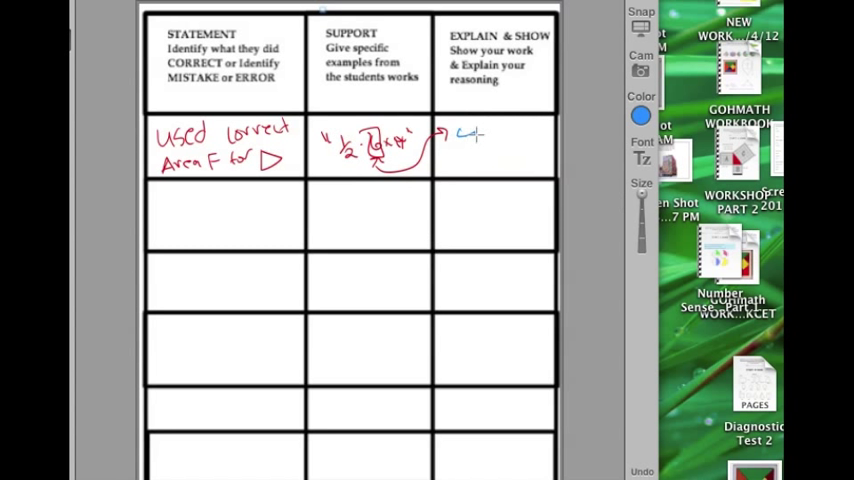
- Handwrite blue explanation lines in the first row's Explain & Show cell
left_click_drag(465, 135, 545, 150)
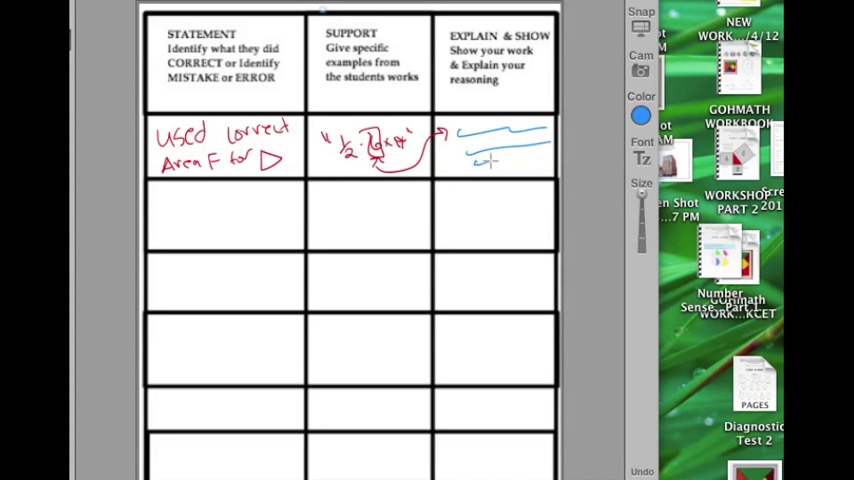
left_click_drag(465, 150, 530, 145)
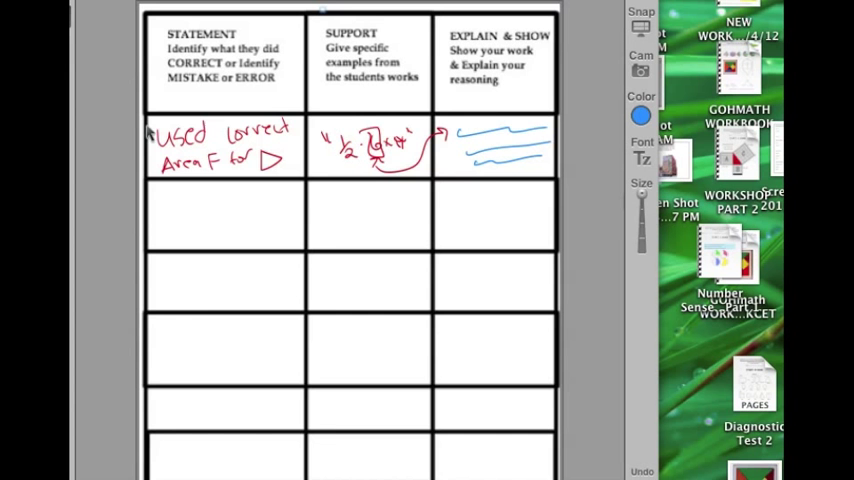
- Recolour the first row's statement, ½·6×4 support and arrow to blue
left_click(640, 113)
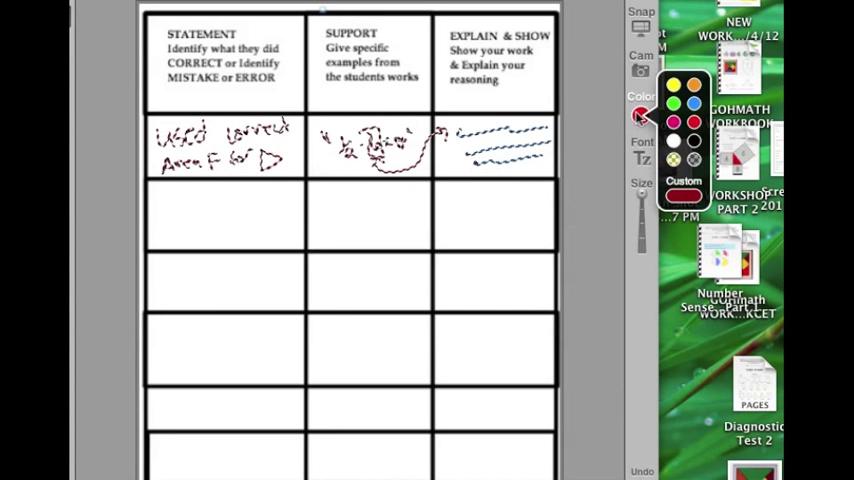
left_click(673, 104)
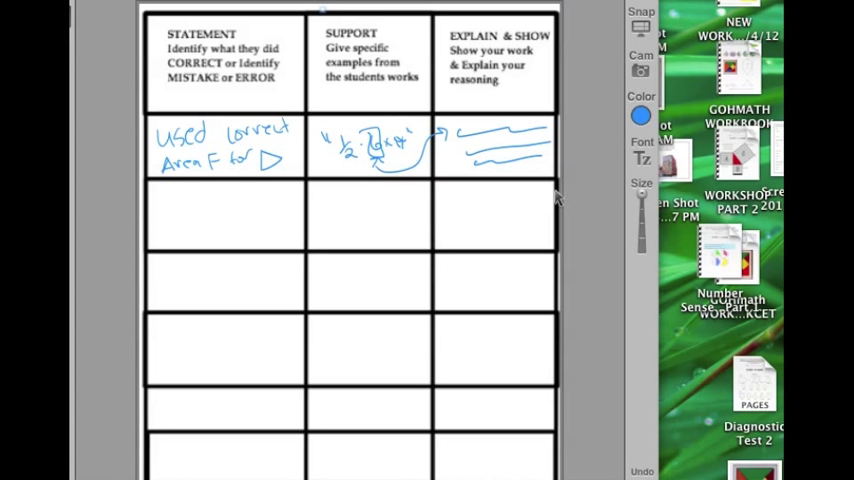
mouse_move(507, 224)
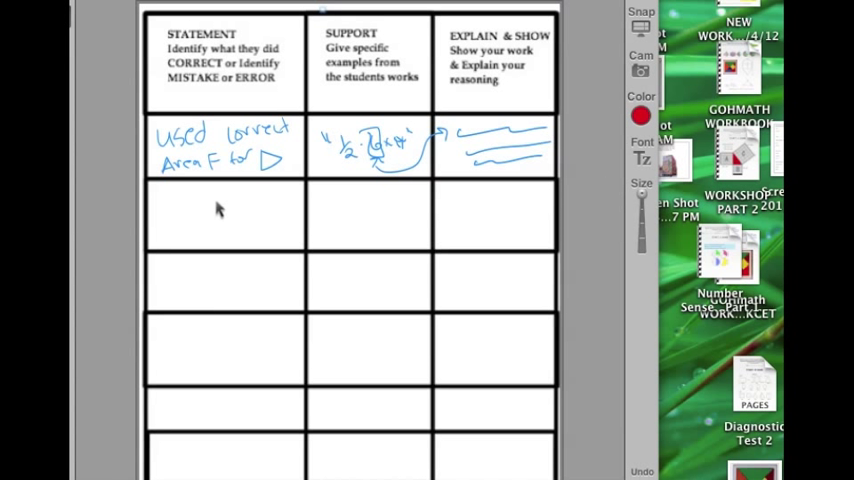
mouse_move(165, 218)
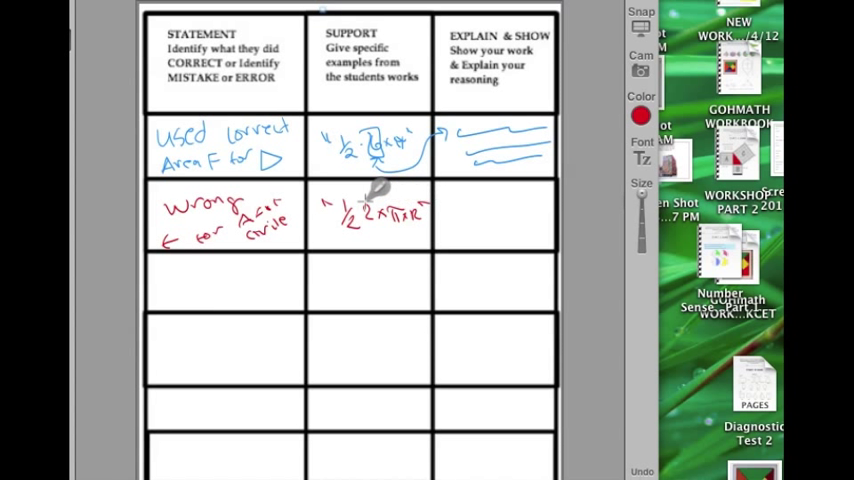
- Circle the second-row one-half with an arrow, then open the five-step essay outline
left_click_drag(360, 195, 325, 240)
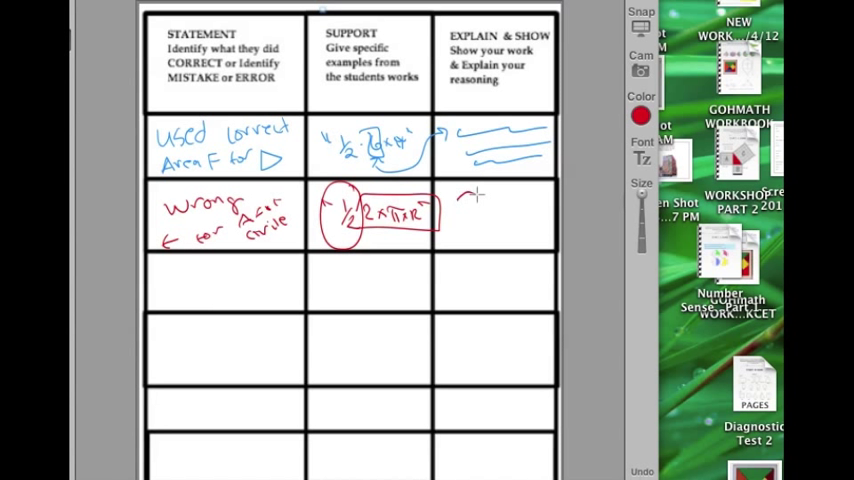
left_click_drag(460, 200, 520, 200)
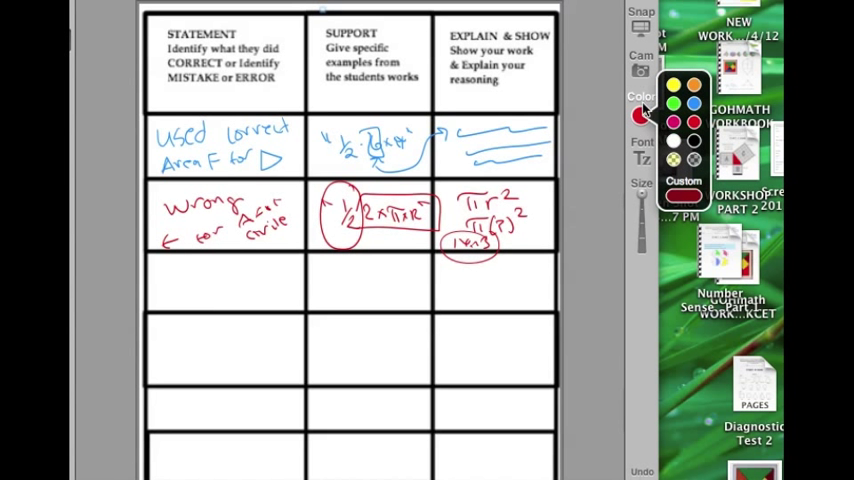
left_click(640, 105)
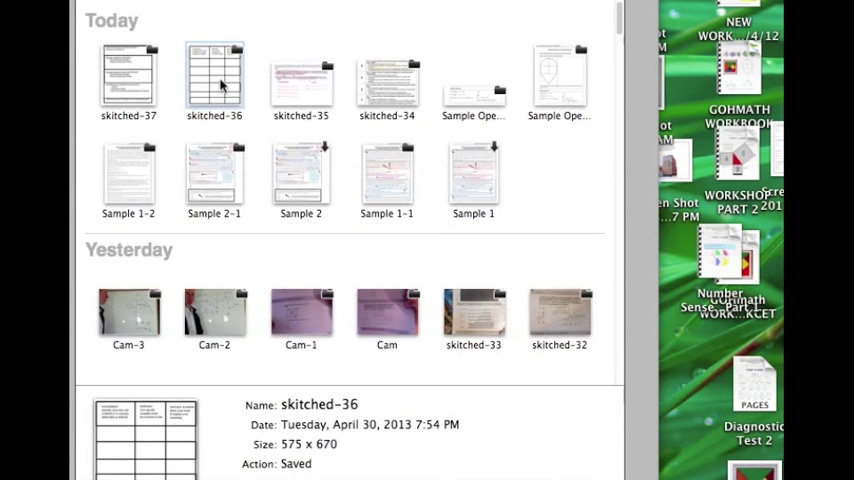
left_click(128, 75)
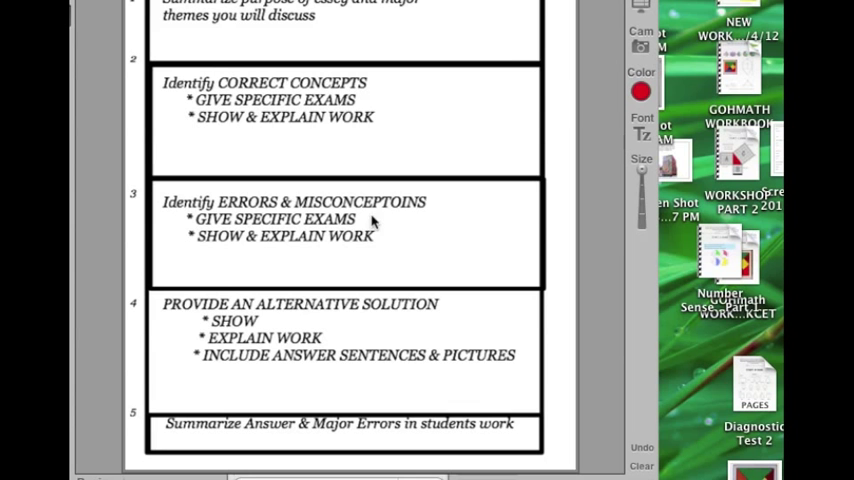
- Scroll down the essay outline to bring steps 1 and 2 into view
scroll("down", 3)
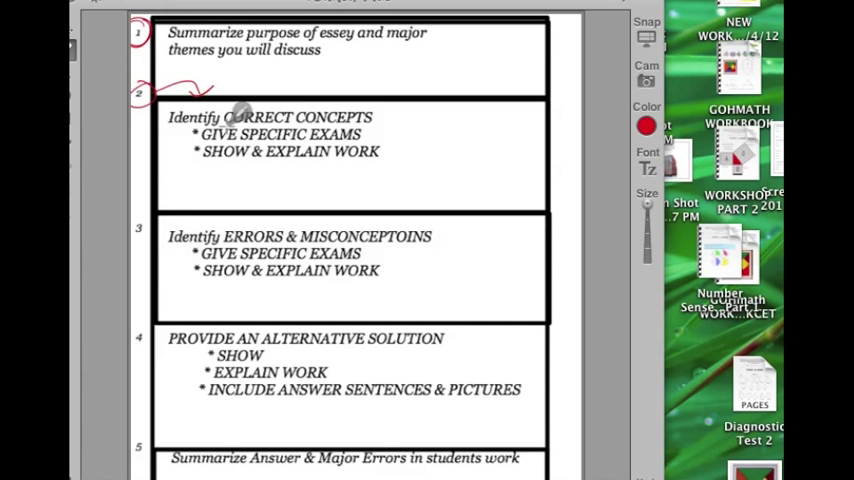
mouse_move(250, 133)
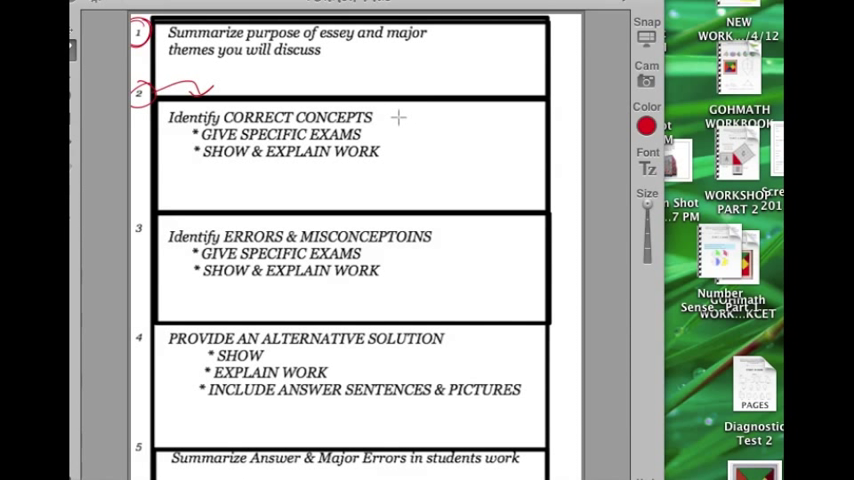
- Switch to blue and mark box 2 with checkmarks, a square and a triangle
left_click(646, 125)
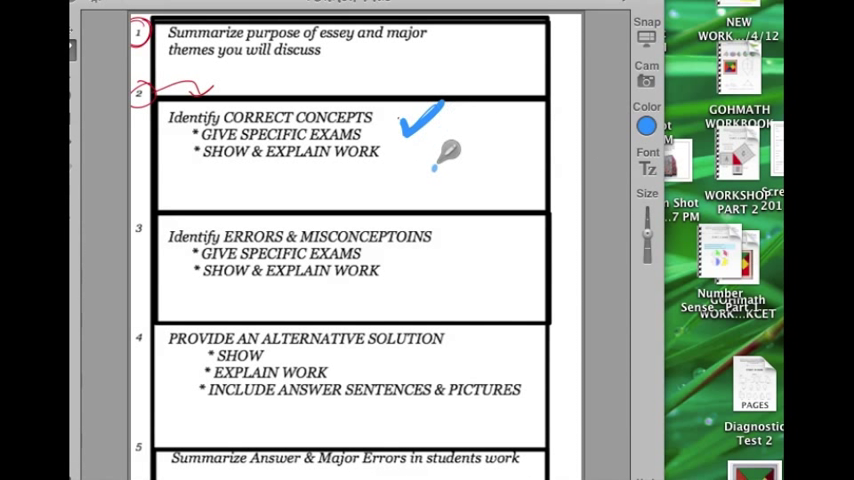
mouse_move(478, 92)
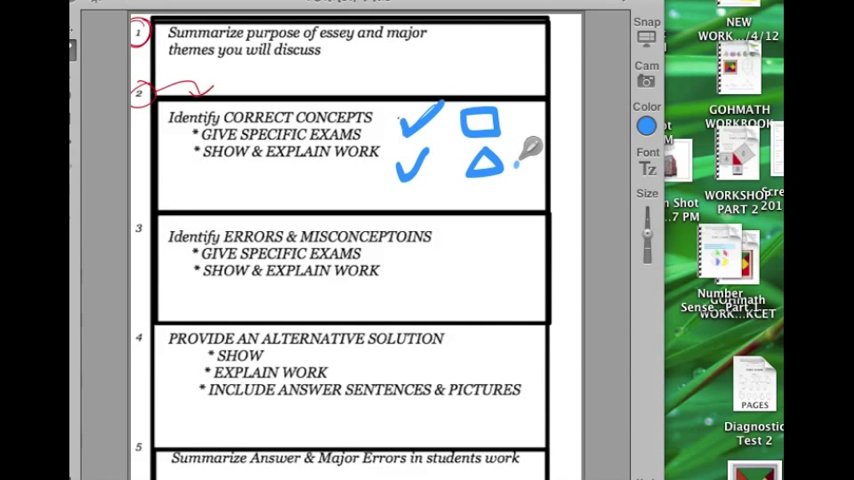
mouse_move(515, 188)
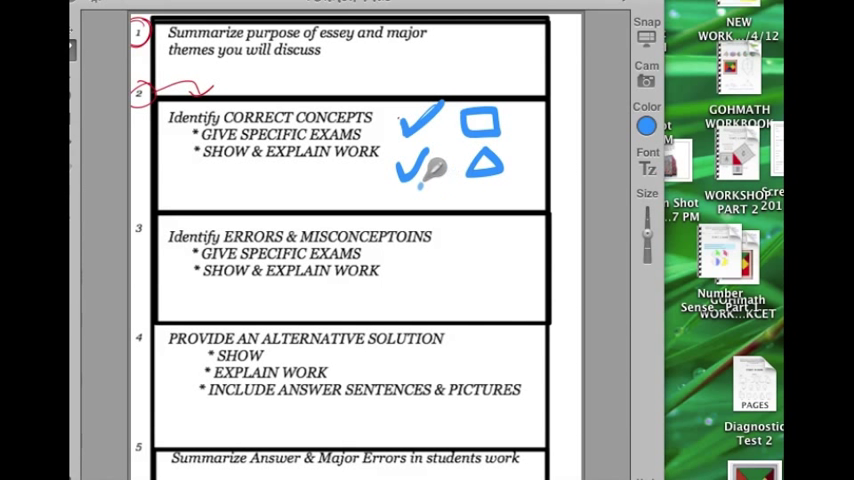
left_click(647, 124)
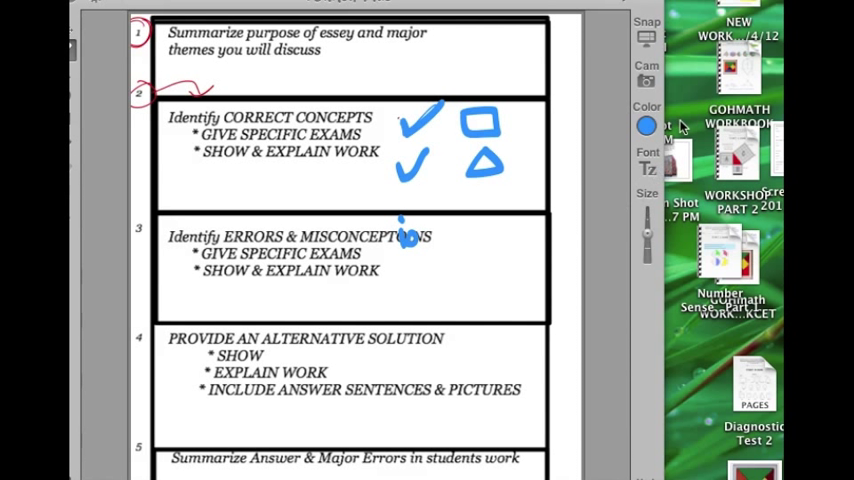
- Switch back to red and write πr² with a trailing dash in the errors box
left_click(647, 125)
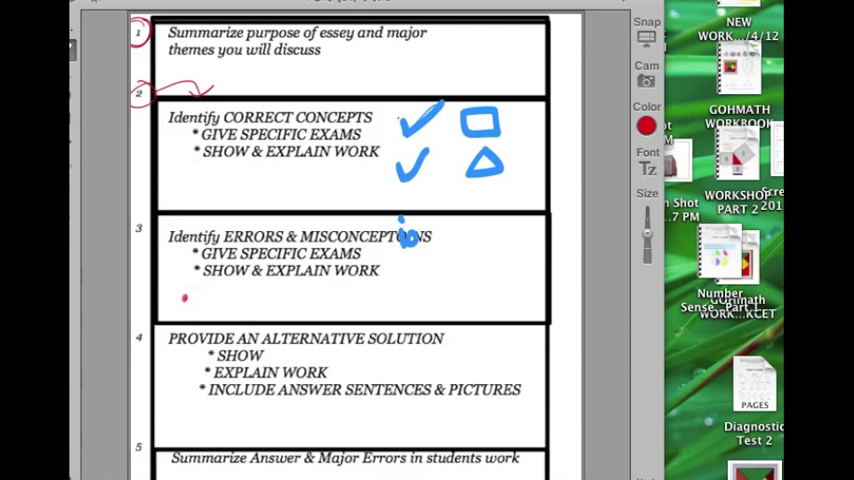
left_click_drag(180, 300, 225, 295)
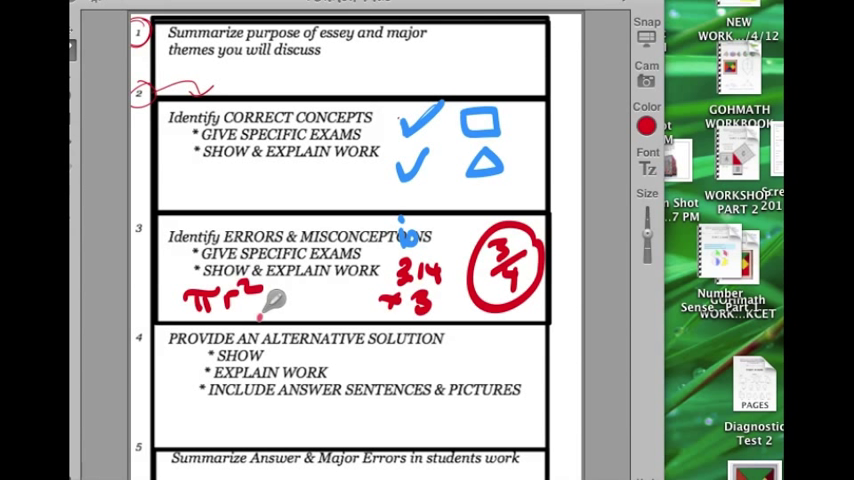
mouse_move(335, 330)
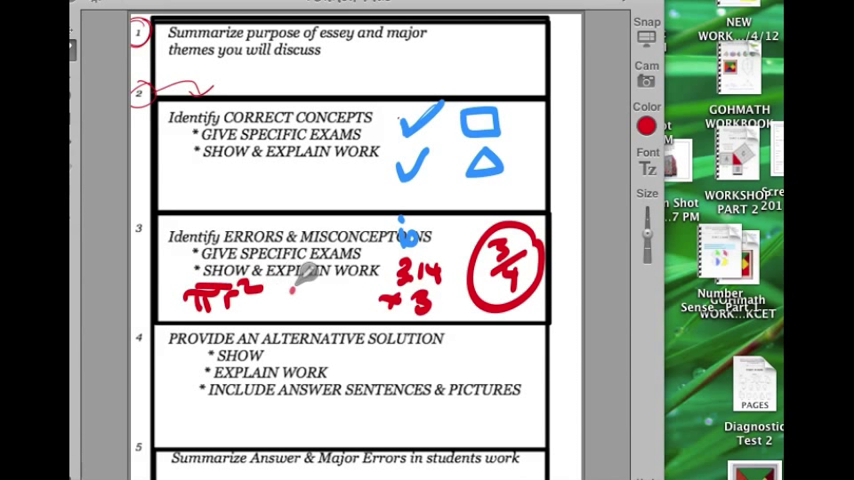
left_click_drag(280, 287, 330, 287)
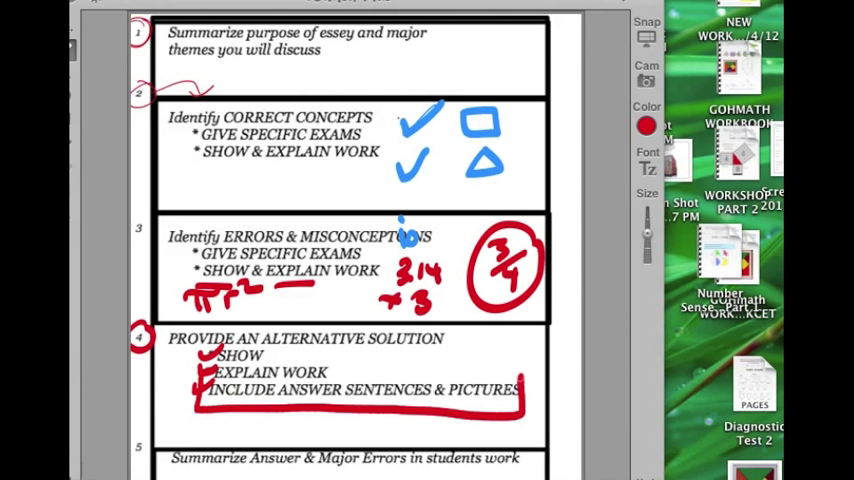
- Sketch the red fraction-based alternative solution below step 4's bullets
left_click_drag(185, 375, 520, 410)
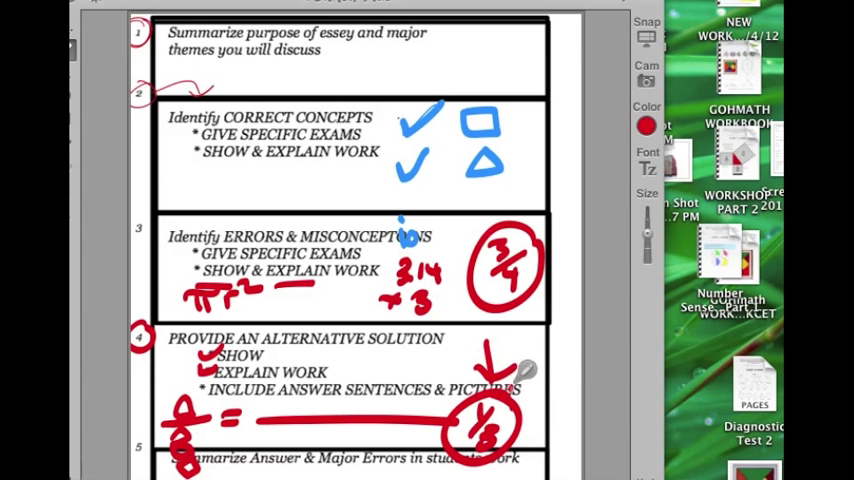
mouse_move(595, 295)
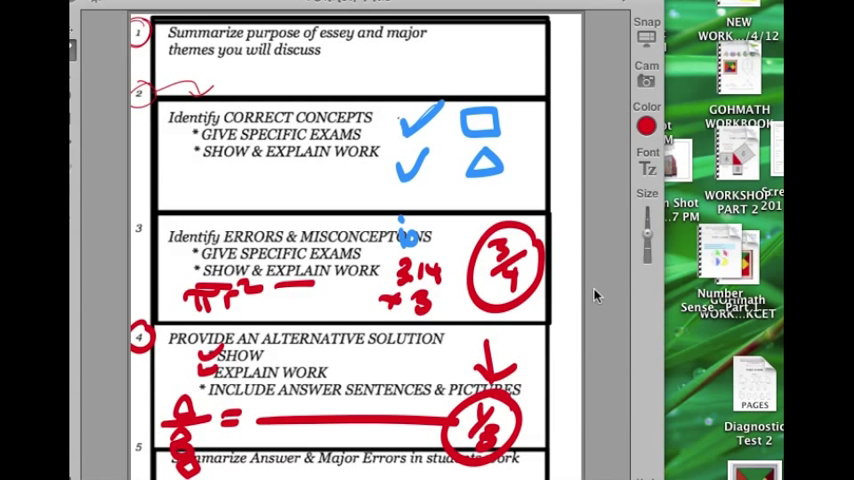